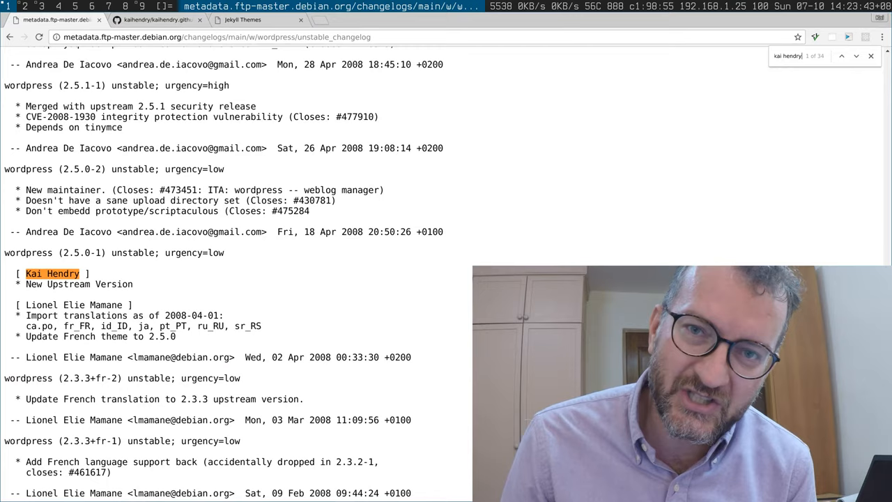
Step: Go to the test blog's repository and open the published kaihendry.github.io site
{"action": "scroll", "scroll_direction": "down", "scroll_amount": 3}
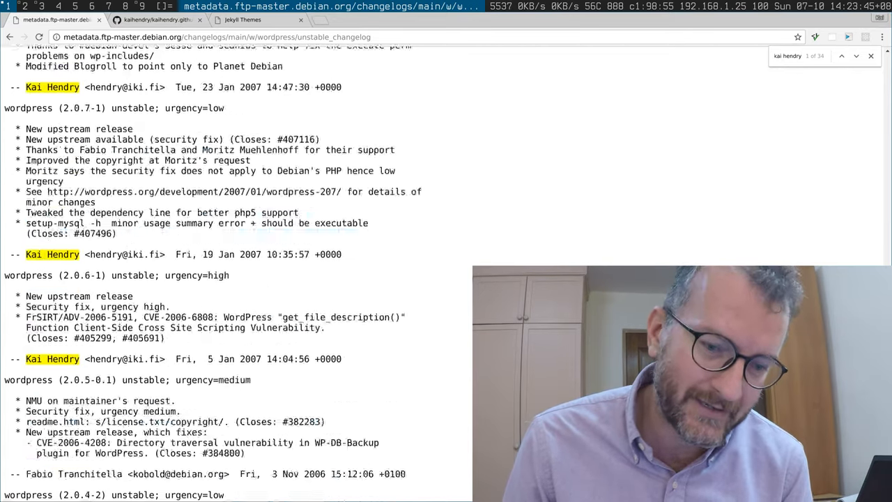
{"action": "scroll", "scroll_direction": "down", "scroll_amount": 3}
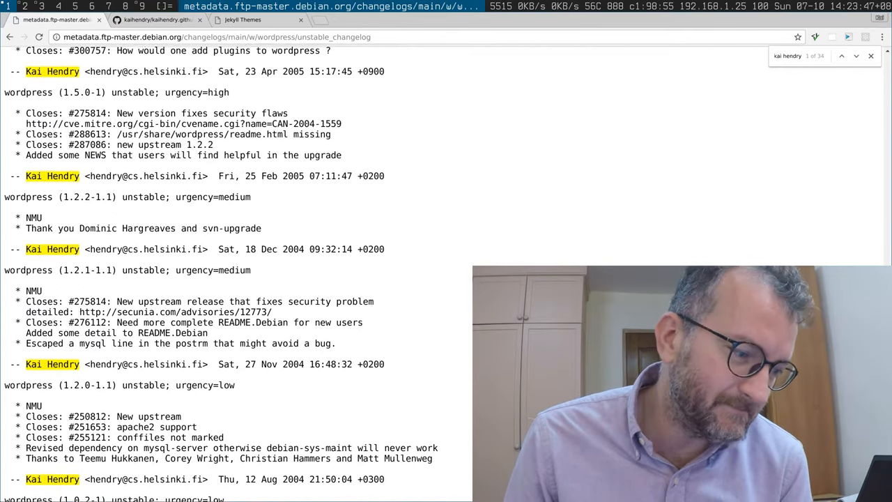
{"action": "scroll", "scroll_direction": "up", "scroll_amount": 3}
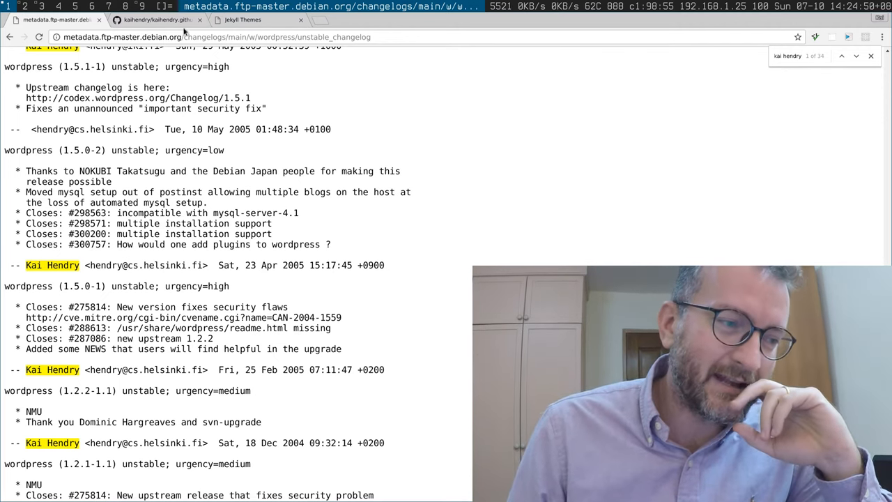
{"action": "left_click", "coordinate": [156, 20]}
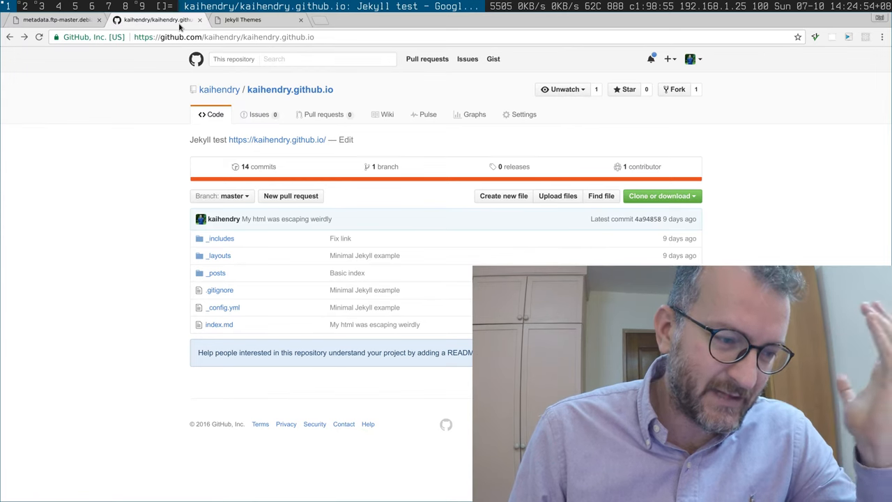
{"action": "mouse_move", "coordinate": [277, 140]}
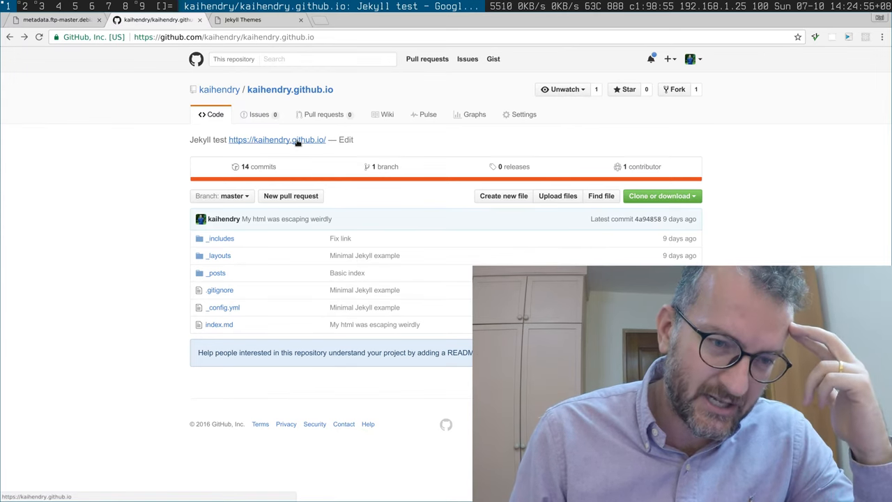
{"action": "left_click", "coordinate": [276, 139]}
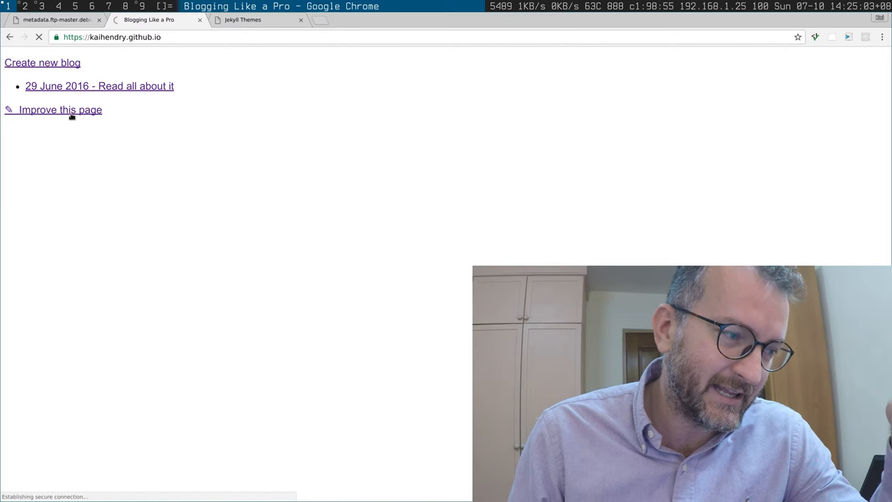
Step: Open the home page's index.md source, preview its rendering, then return to the live blog
{"action": "left_click", "coordinate": [60, 109]}
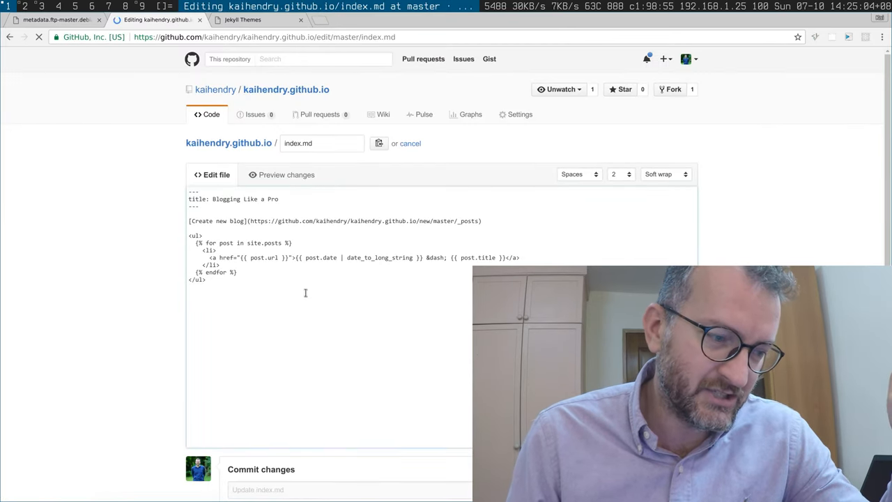
{"action": "left_click", "coordinate": [148, 19]}
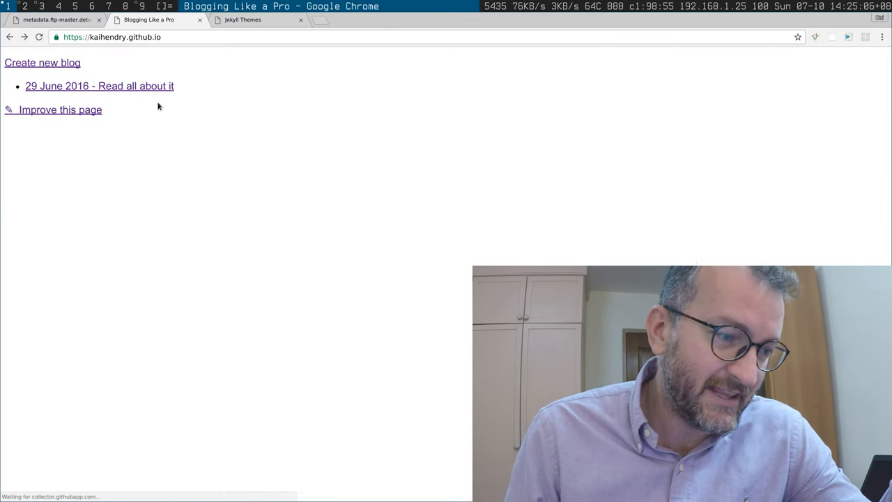
{"action": "left_click", "coordinate": [60, 109]}
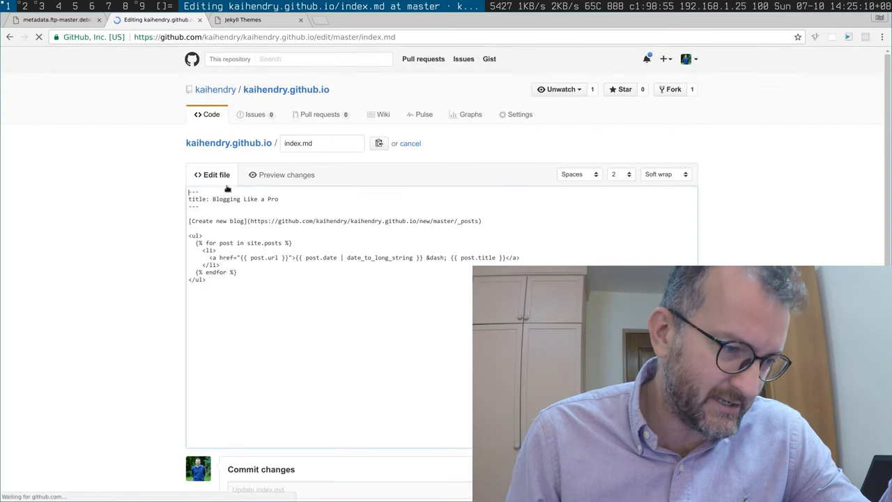
{"action": "left_click", "coordinate": [286, 174]}
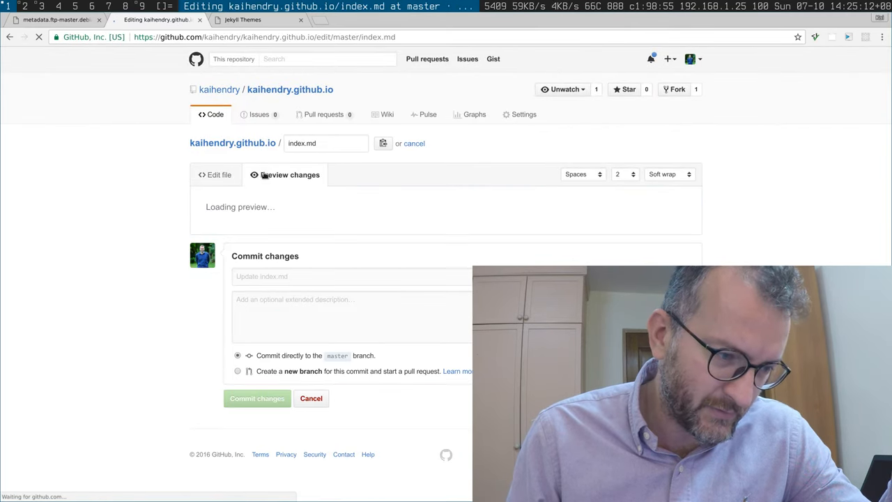
{"action": "left_click", "coordinate": [215, 174]}
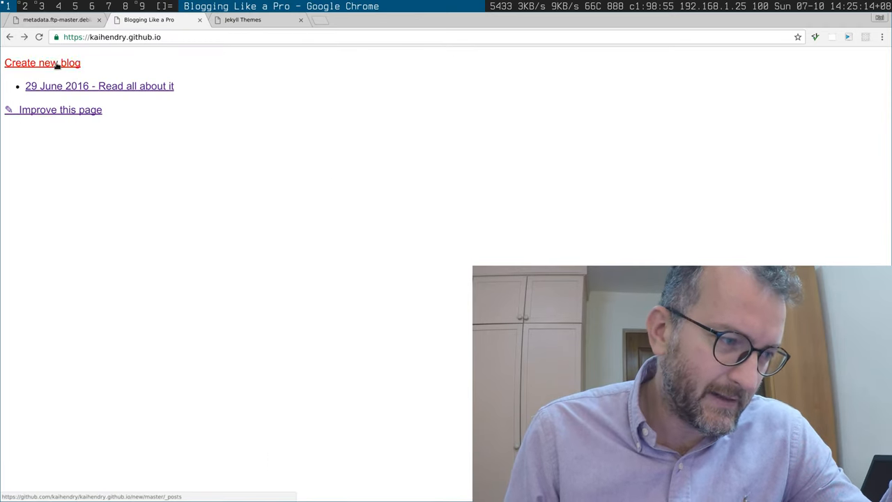
Step: Start a new post with a Markdown heading, short line and bullet list, then preview it
{"action": "left_click", "coordinate": [43, 63]}
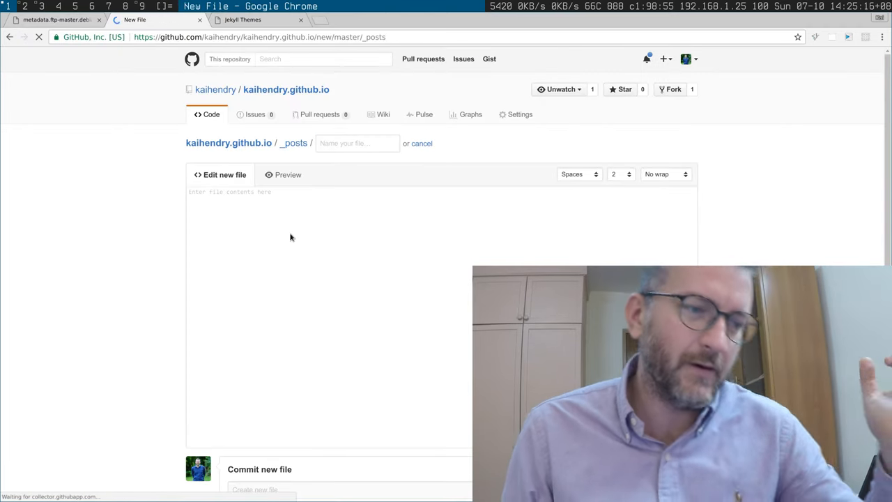
{"action": "type", "text": "# Hello world"}
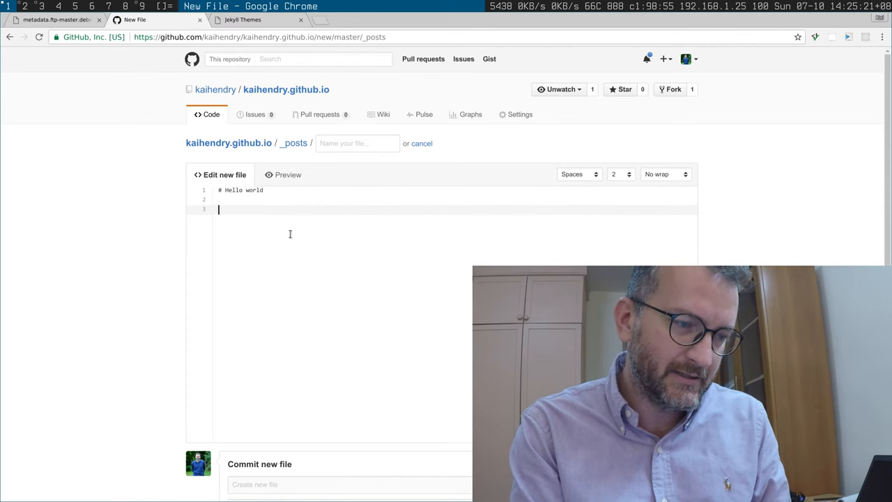
{"action": "type", "text": "hahhahaa"}
{"action": "type", "text": "* th"}
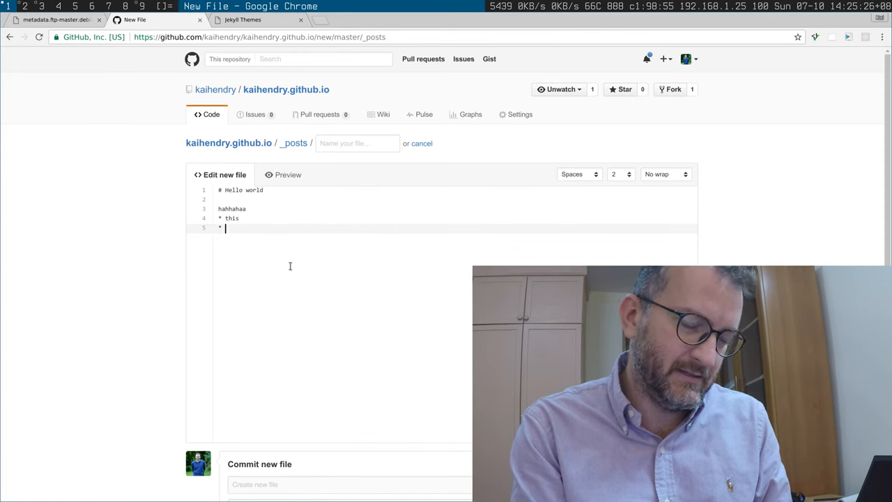
{"action": "type", "text": "is"}
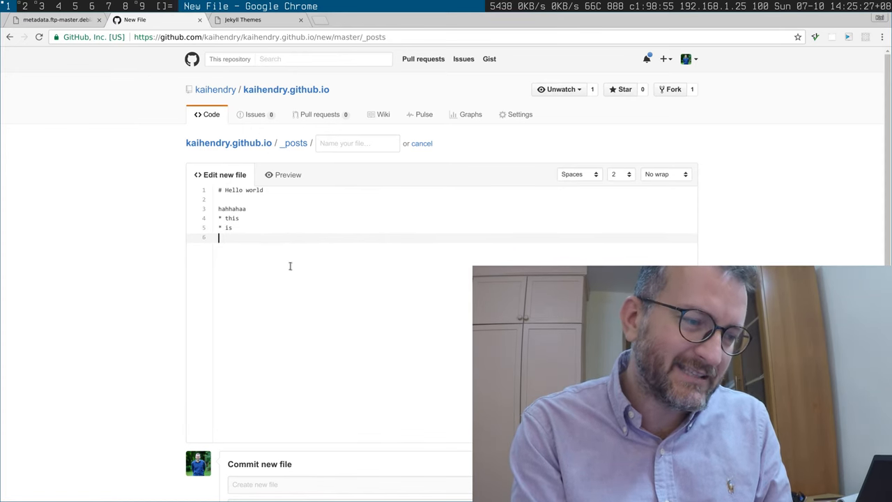
{"action": "type", "text": "* a list"}
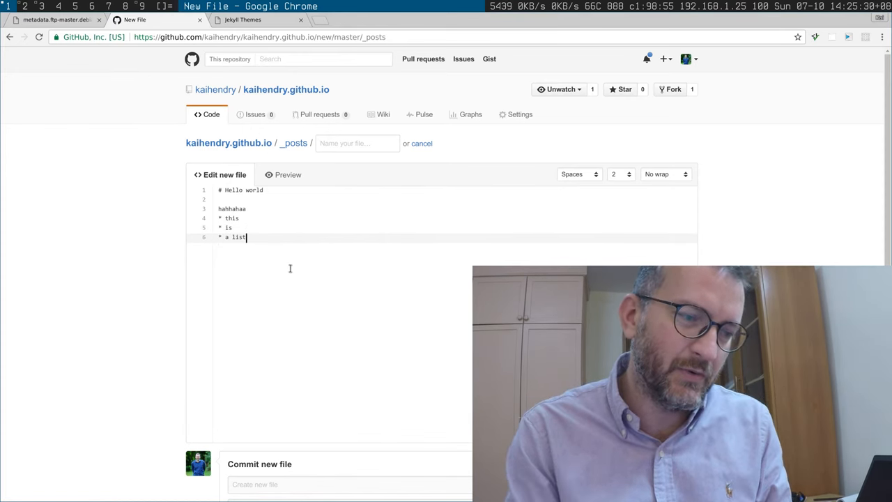
{"action": "left_click", "coordinate": [288, 174]}
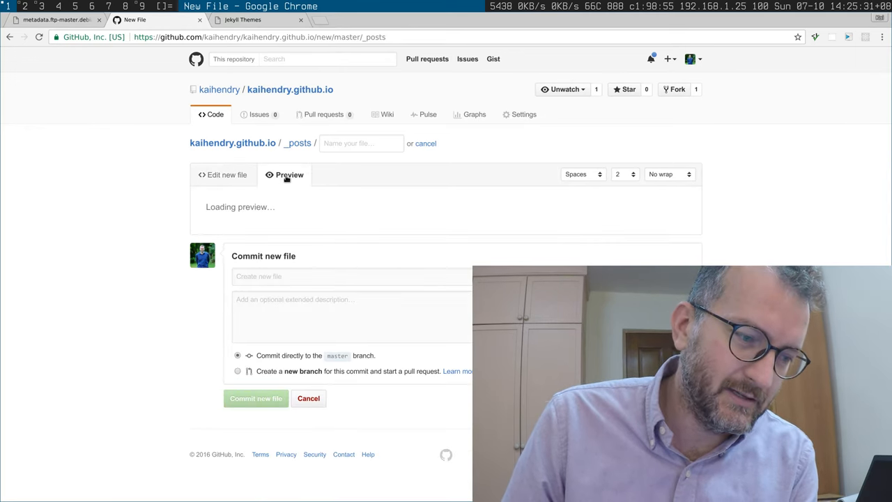
Step: Name the post file foo.md under _posts and view its rendered preview
{"action": "left_click", "coordinate": [223, 174]}
{"action": "type", "text": "in"}
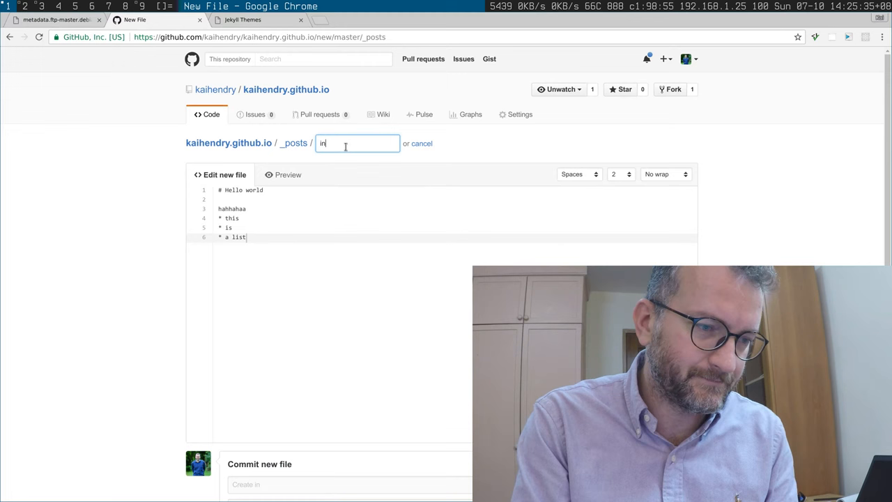
{"action": "type", "text": "_postin"}
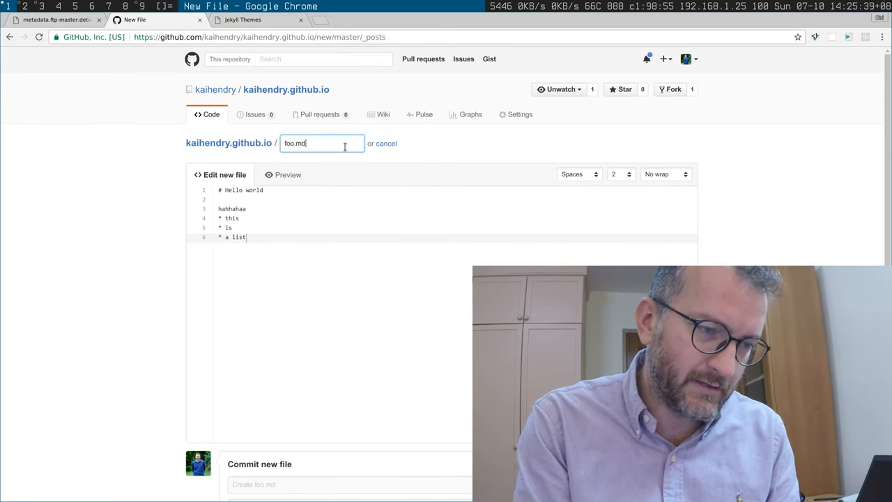
{"action": "left_click", "coordinate": [288, 174]}
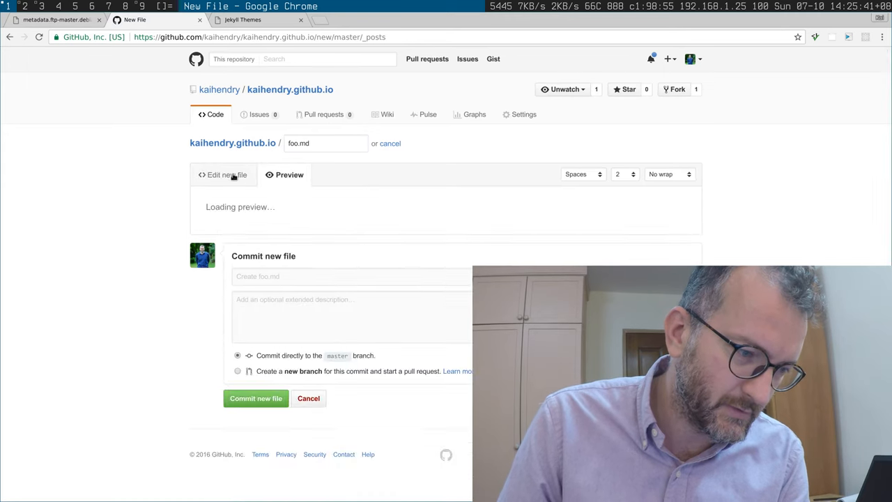
{"action": "left_click", "coordinate": [284, 174]}
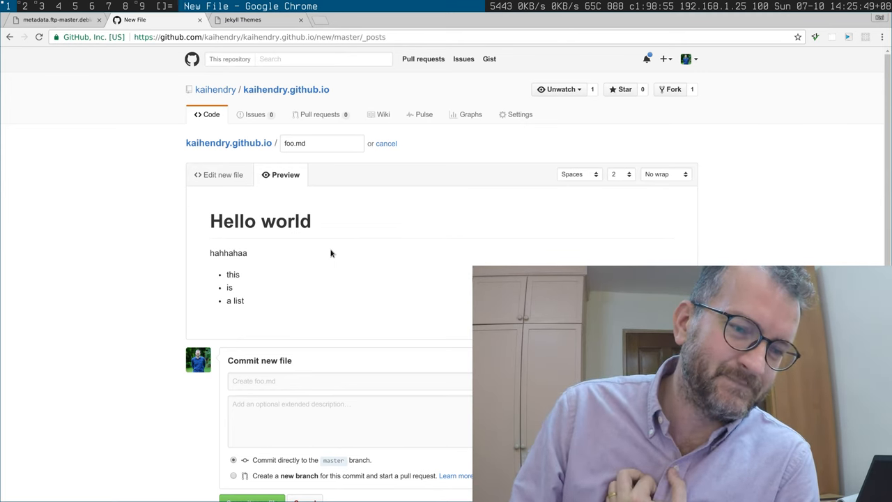
{"action": "left_click", "coordinate": [243, 19]}
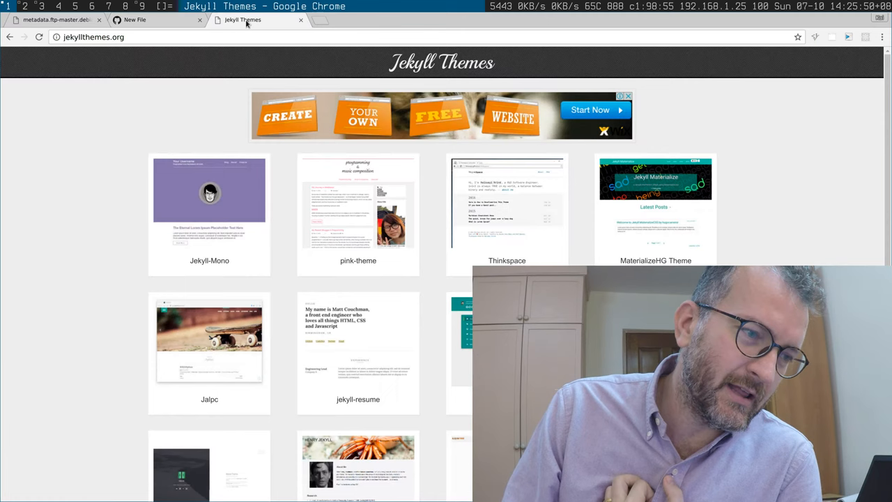
Step: Scroll through the jekyllthemes.org gallery of theme previews
{"action": "left_click", "coordinate": [134, 19]}
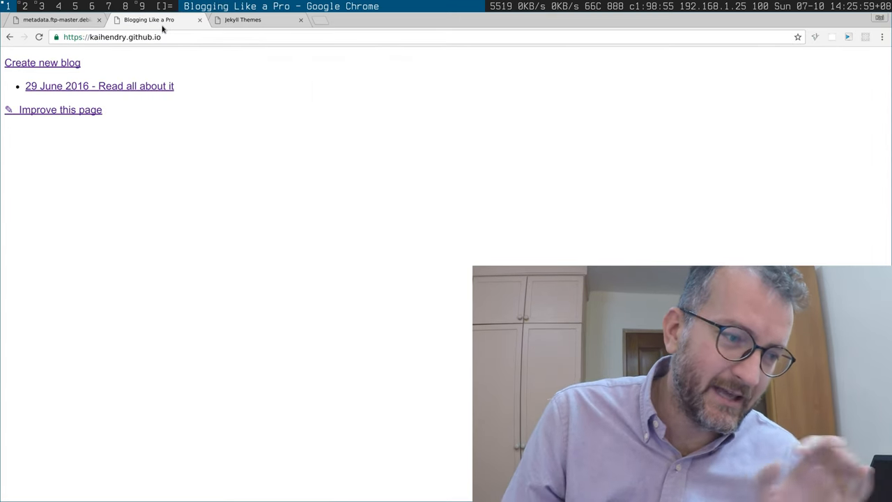
{"action": "left_click", "coordinate": [258, 19]}
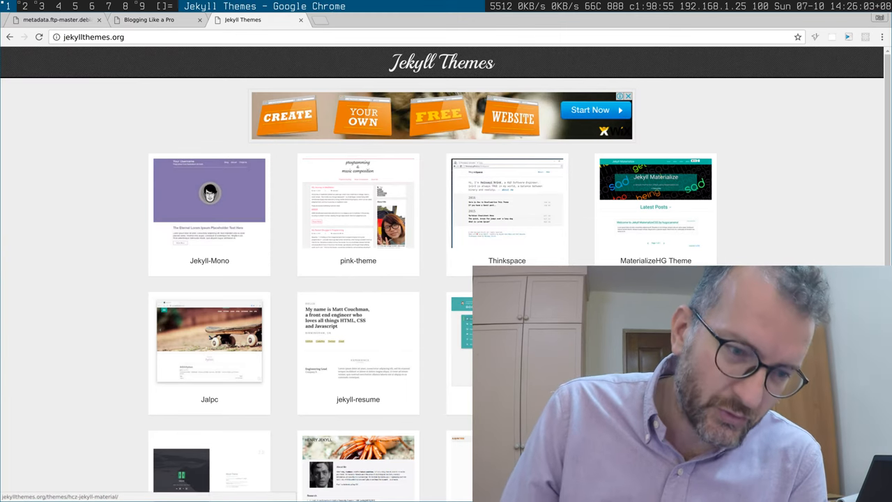
{"action": "scroll", "scroll_direction": "down", "scroll_amount": 3}
{"action": "type", "text": "twen"}
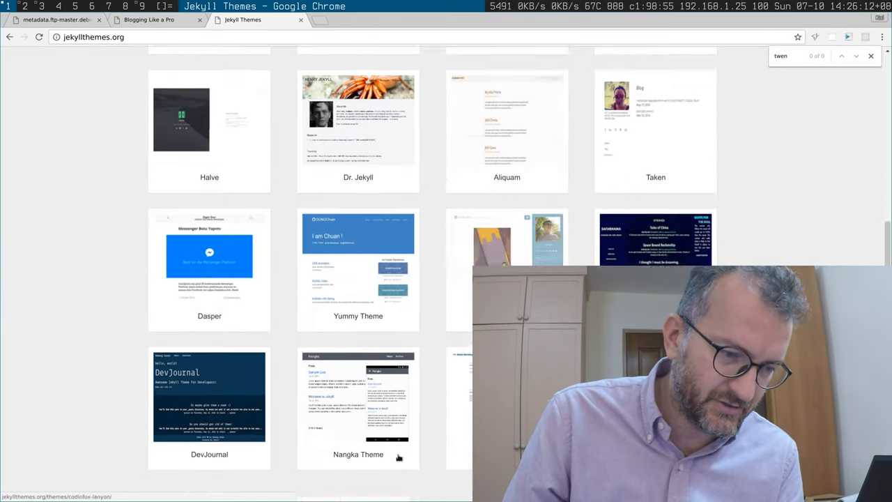
{"action": "scroll", "scroll_direction": "down", "scroll_amount": 3}
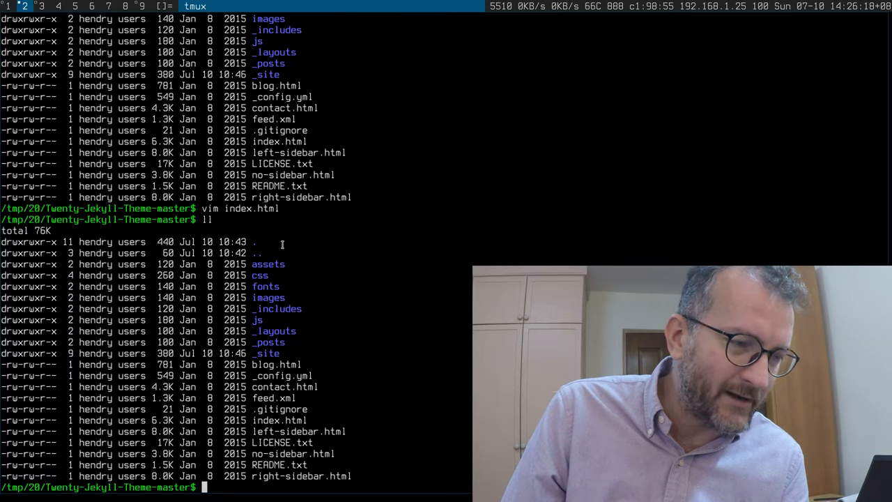
Step: Open the theme's index.html in vim, then run find js to list the JavaScript files
{"action": "type", "text": "vim in"}
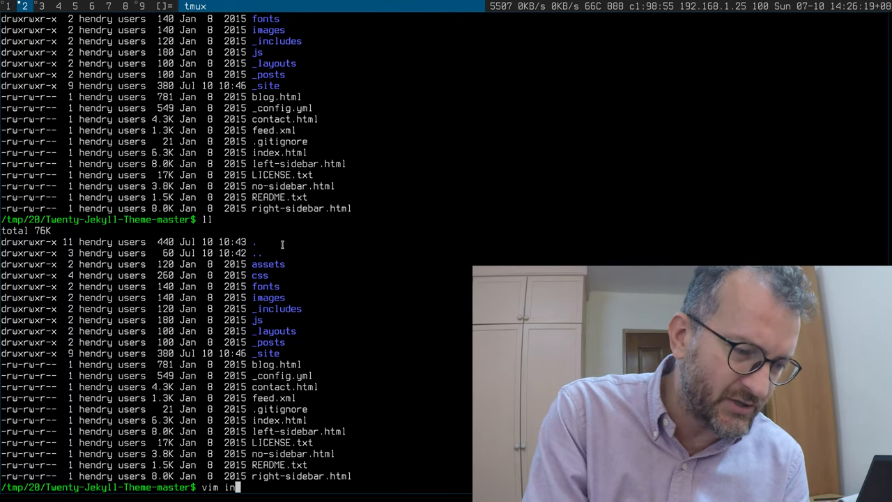
{"action": "key", "text": "Return"}
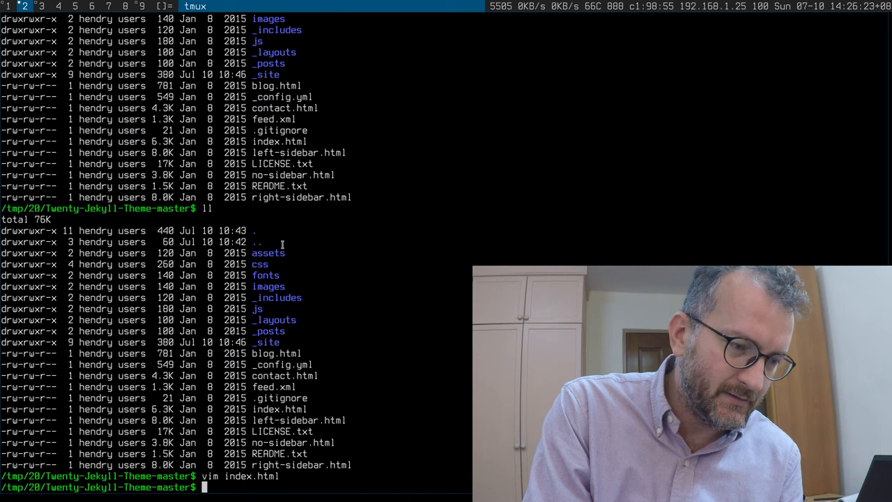
{"action": "type", "text": "find js"}
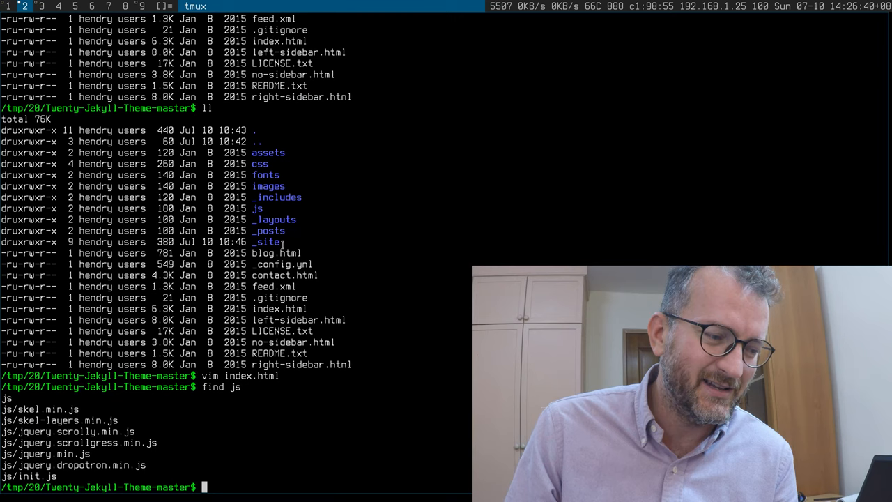
{"action": "mouse_move", "coordinate": [417, 293]}
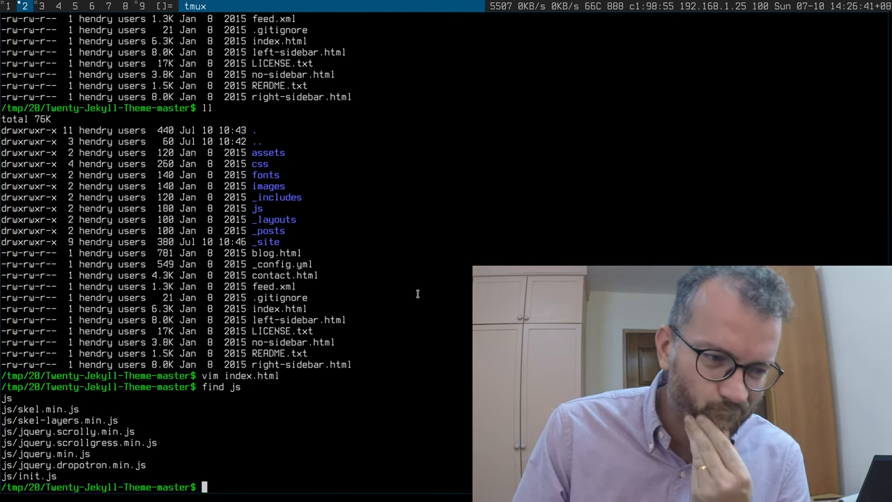